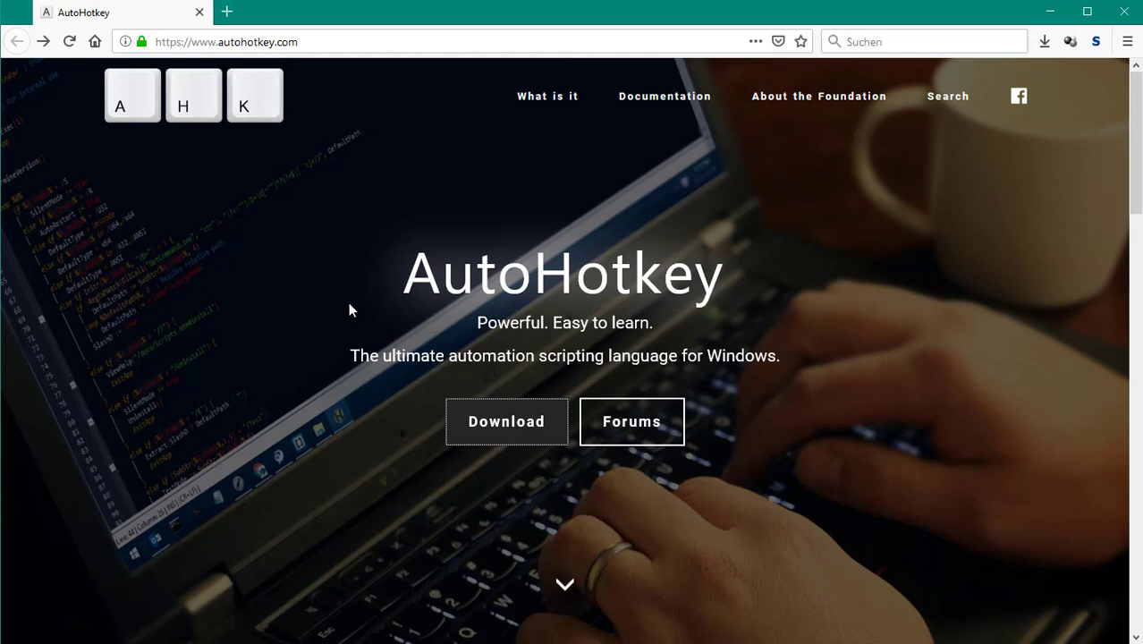
{"action": "mouse_move", "coordinate": [479, 363]}
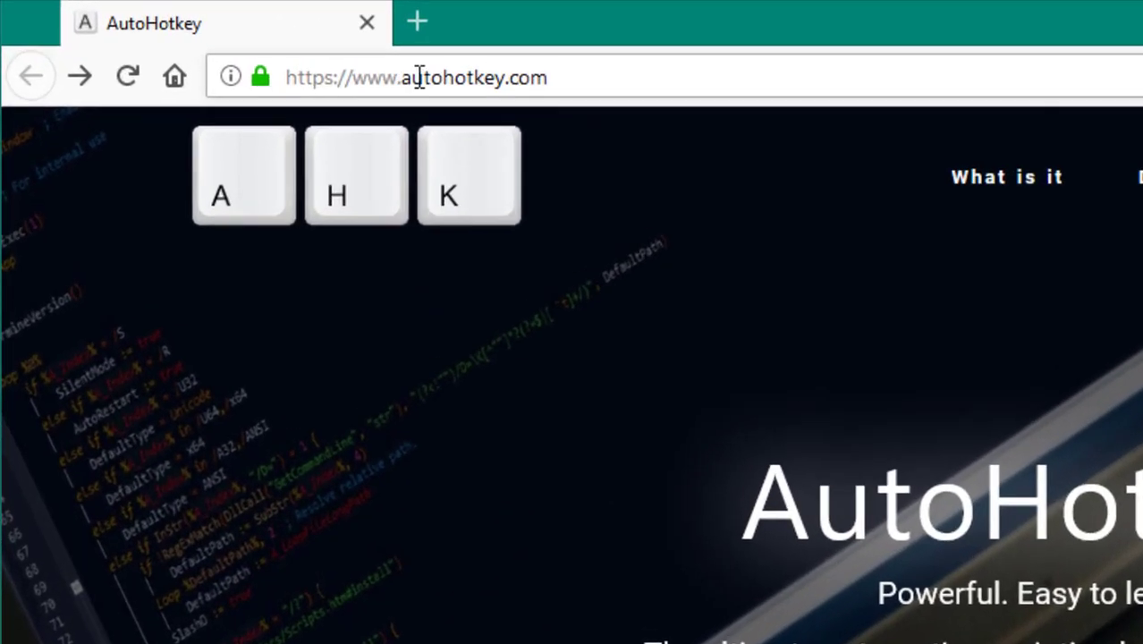
Step: Navigate to autohotkey.com/download to show the Downloads page with version v1.1.30.01
{"action": "left_click", "coordinate": [127, 75]}
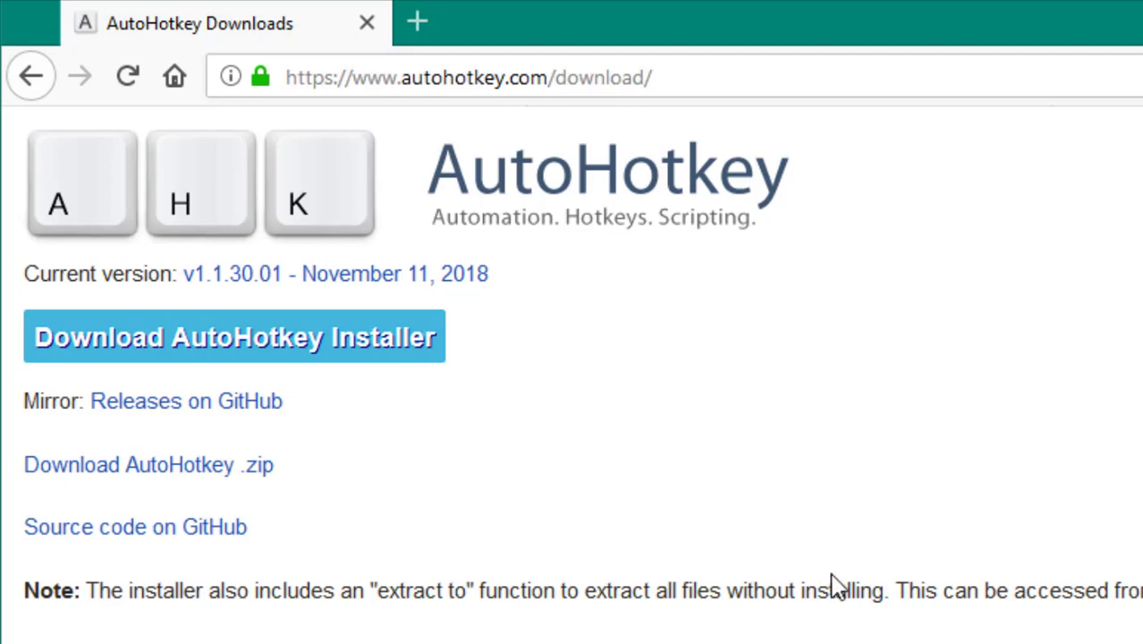
{"action": "mouse_move", "coordinate": [844, 587]}
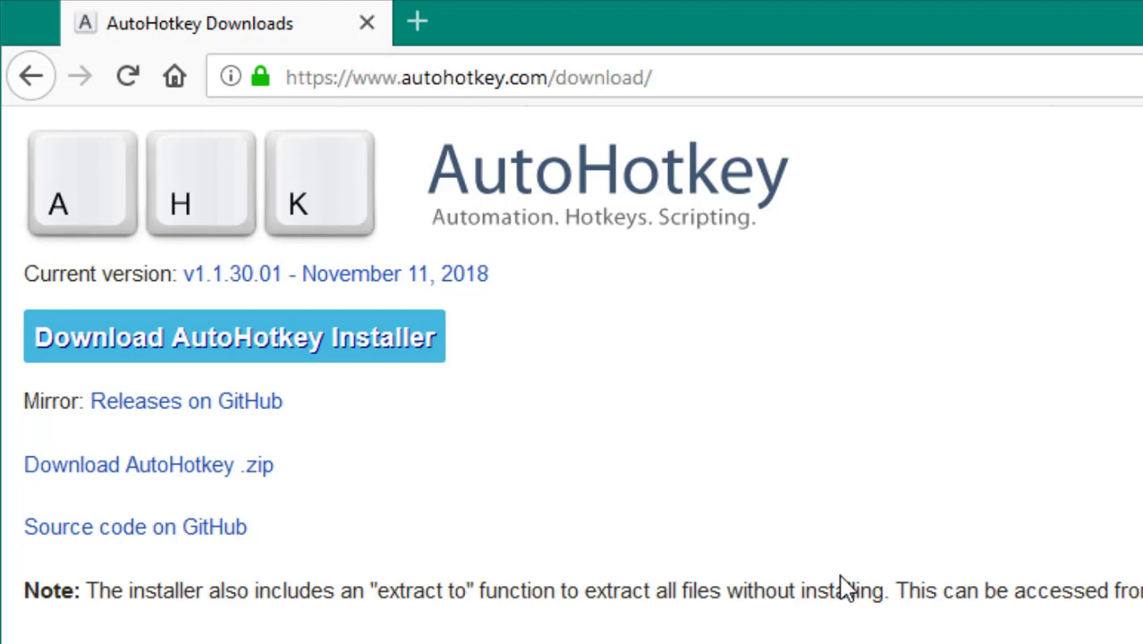
{"action": "mouse_move", "coordinate": [875, 510]}
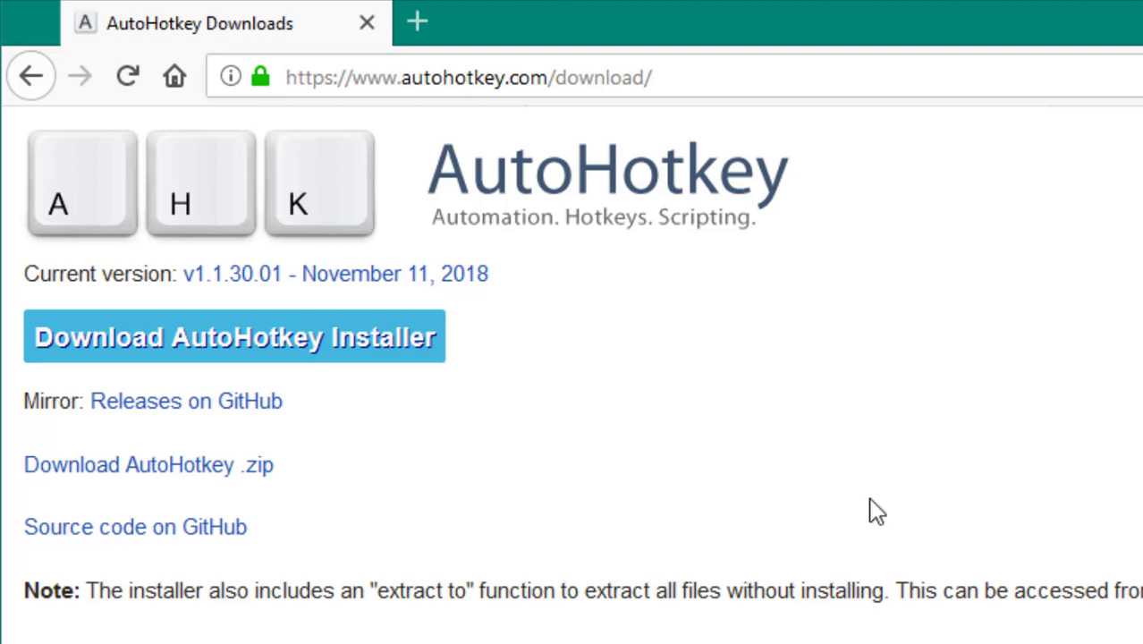
{"action": "mouse_move", "coordinate": [863, 510]}
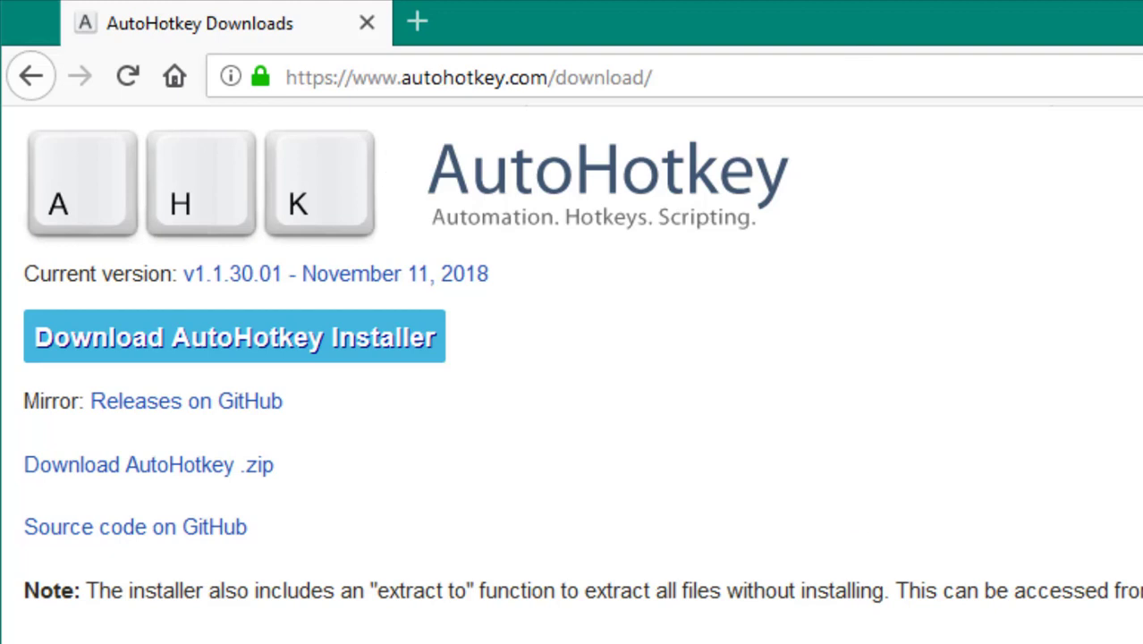
{"action": "mouse_move", "coordinate": [958, 422]}
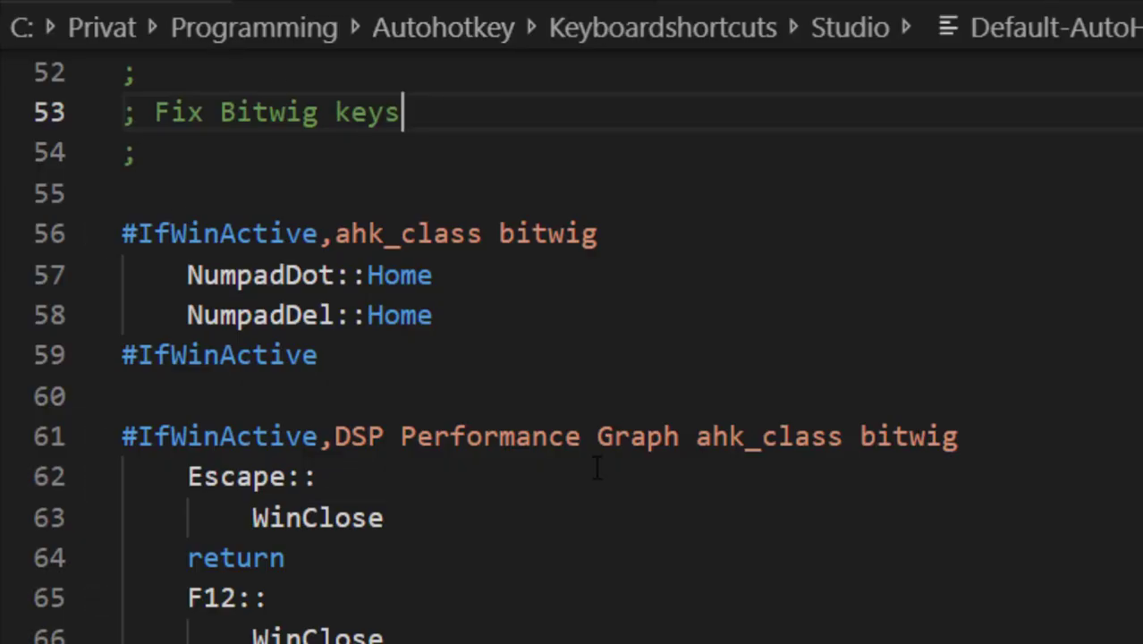
{"action": "mouse_move", "coordinate": [834, 563]}
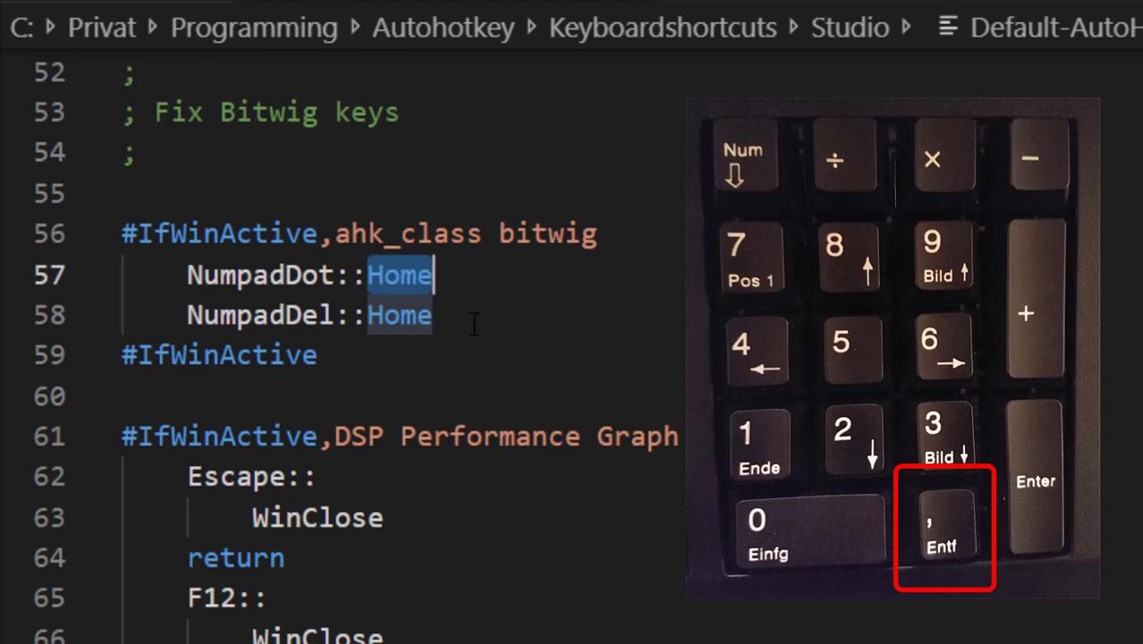
{"action": "left_click", "coordinate": [436, 276]}
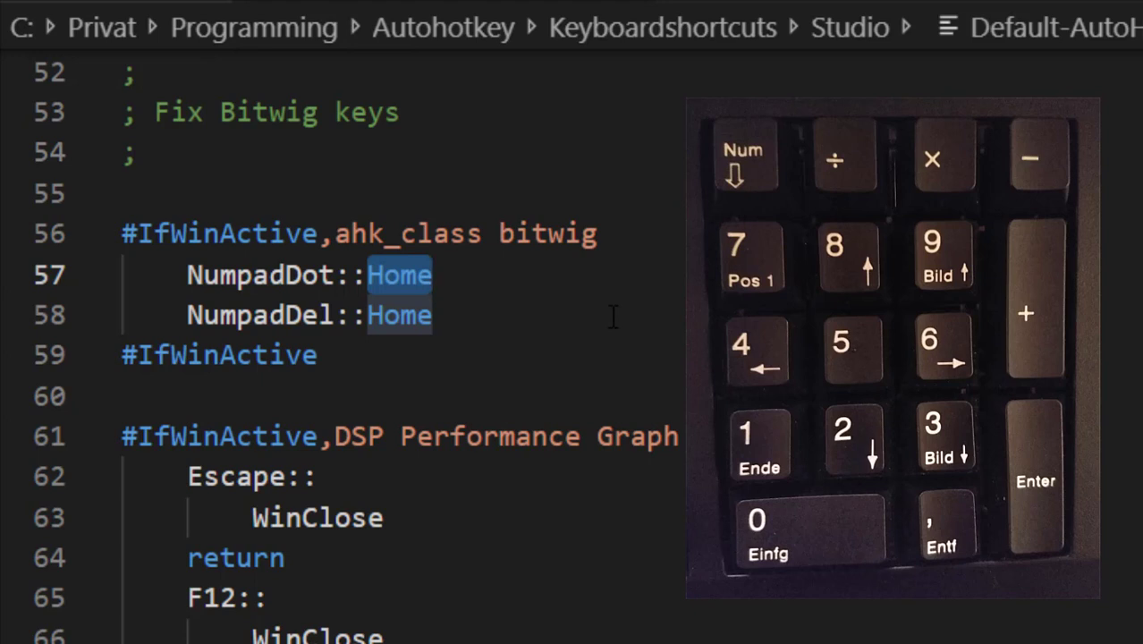
{"action": "left_click", "coordinate": [433, 276]}
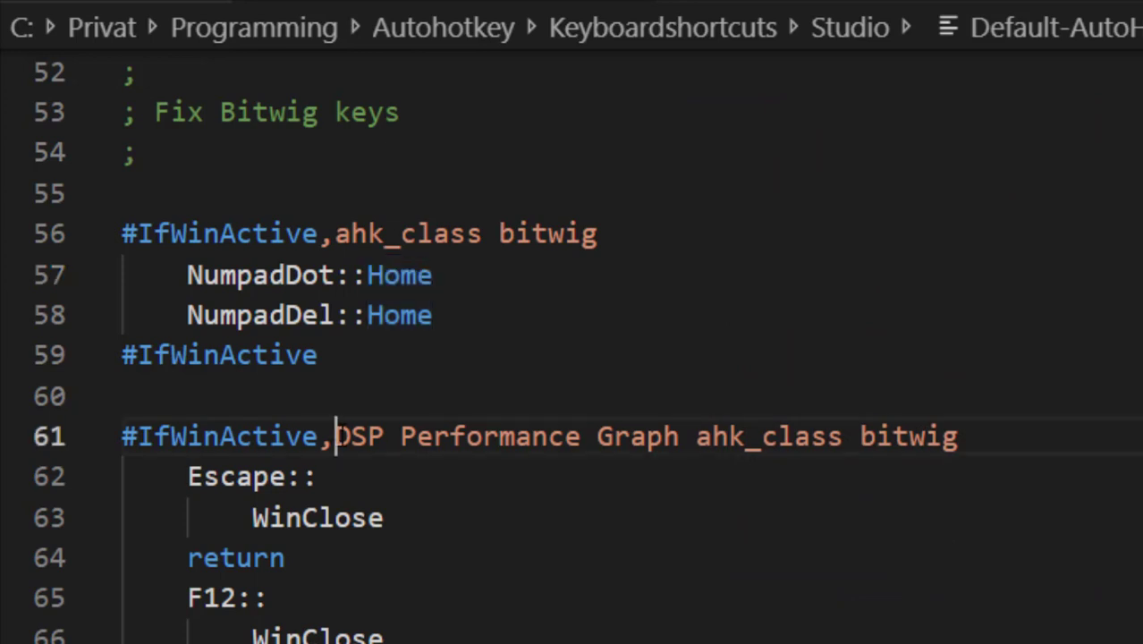
Step: Highlight the DSP window title on line 61, then switch to Bitwig Studio
{"action": "double_click", "coordinate": [358, 437]}
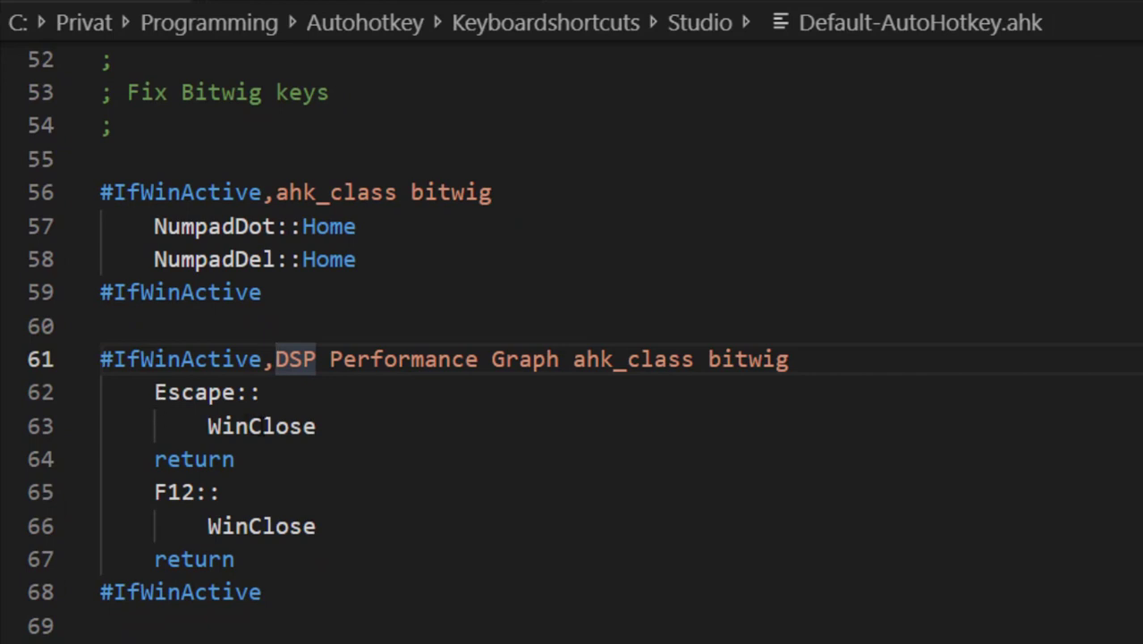
{"action": "left_click", "coordinate": [276, 357]}
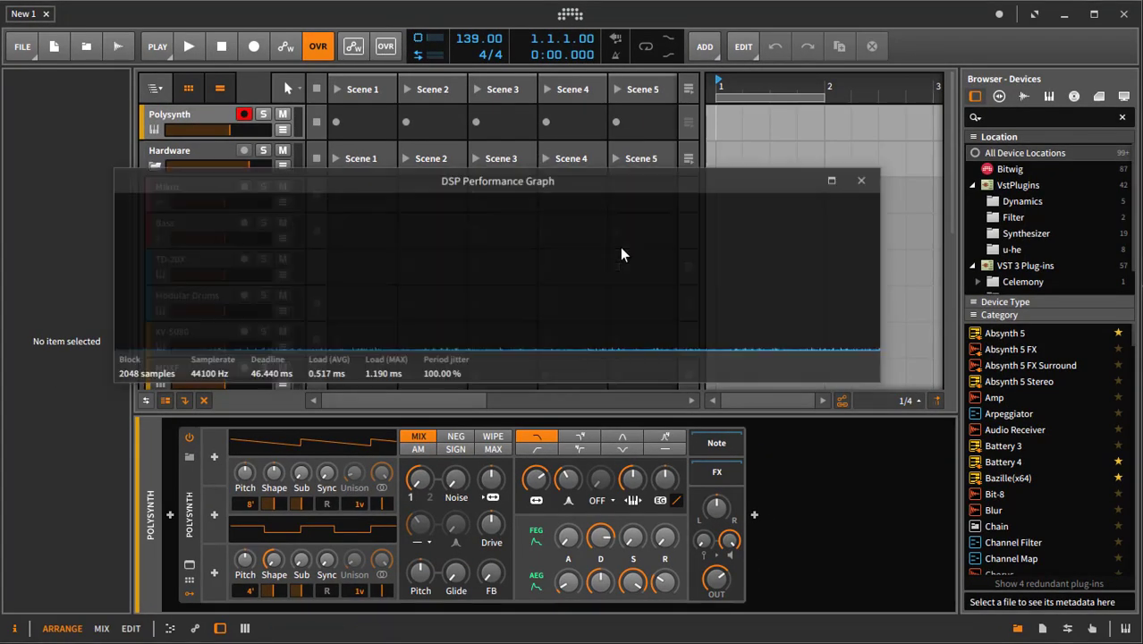
Step: Close Bitwig's DSP Performance Graph window with Escape and minimize Bitwig
{"action": "left_click", "coordinate": [861, 178]}
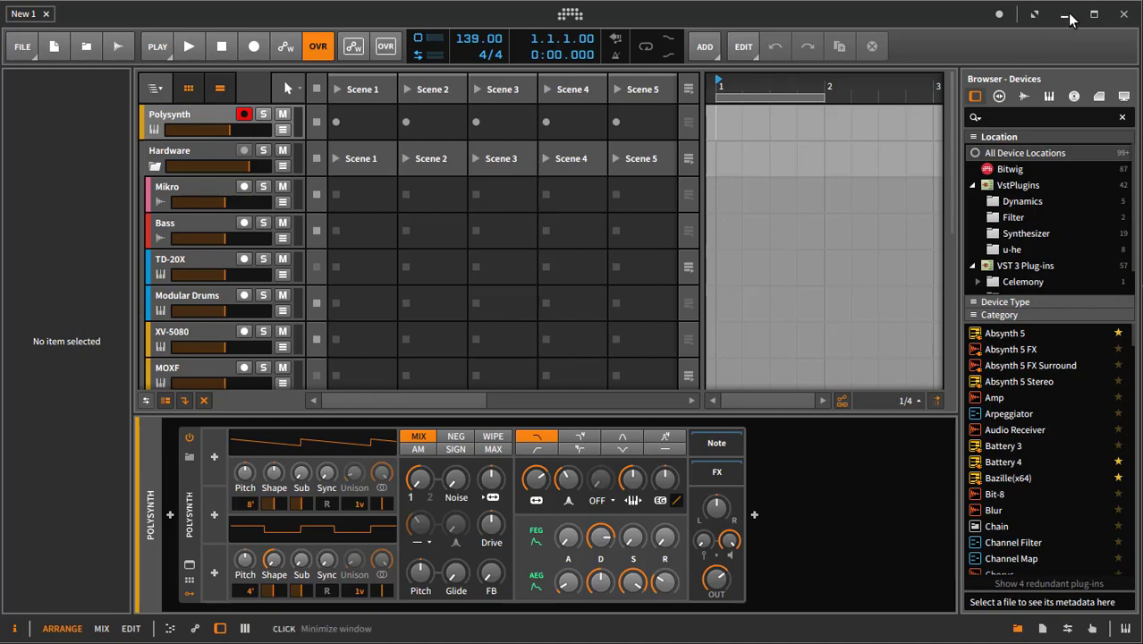
{"action": "left_click", "coordinate": [1070, 16]}
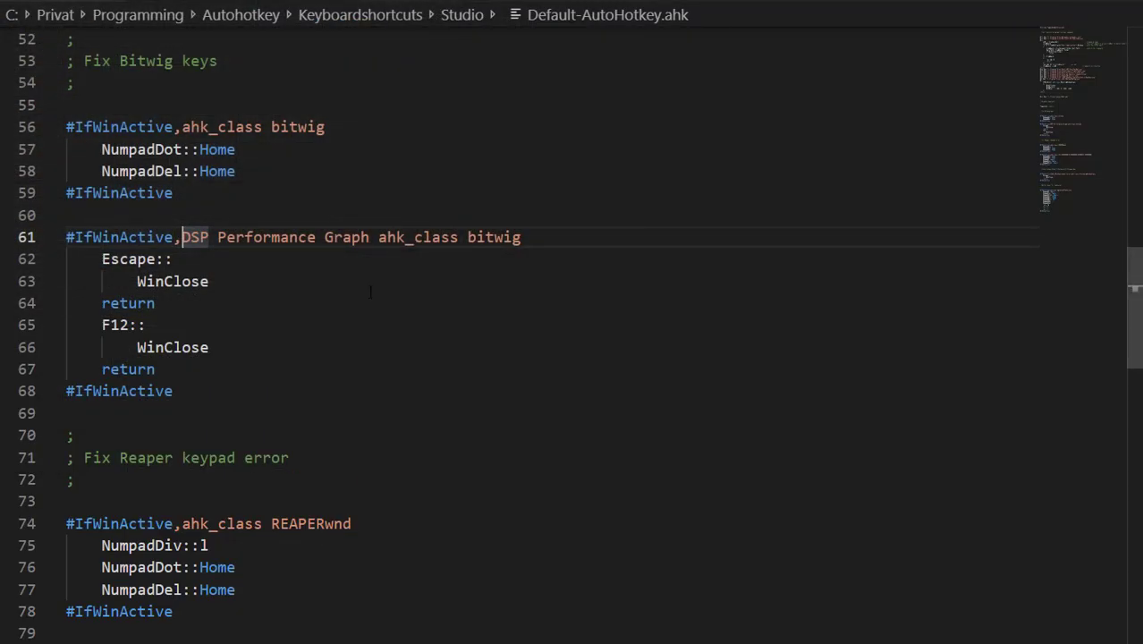
{"action": "scroll", "scroll_direction": "down", "scroll_amount": 3}
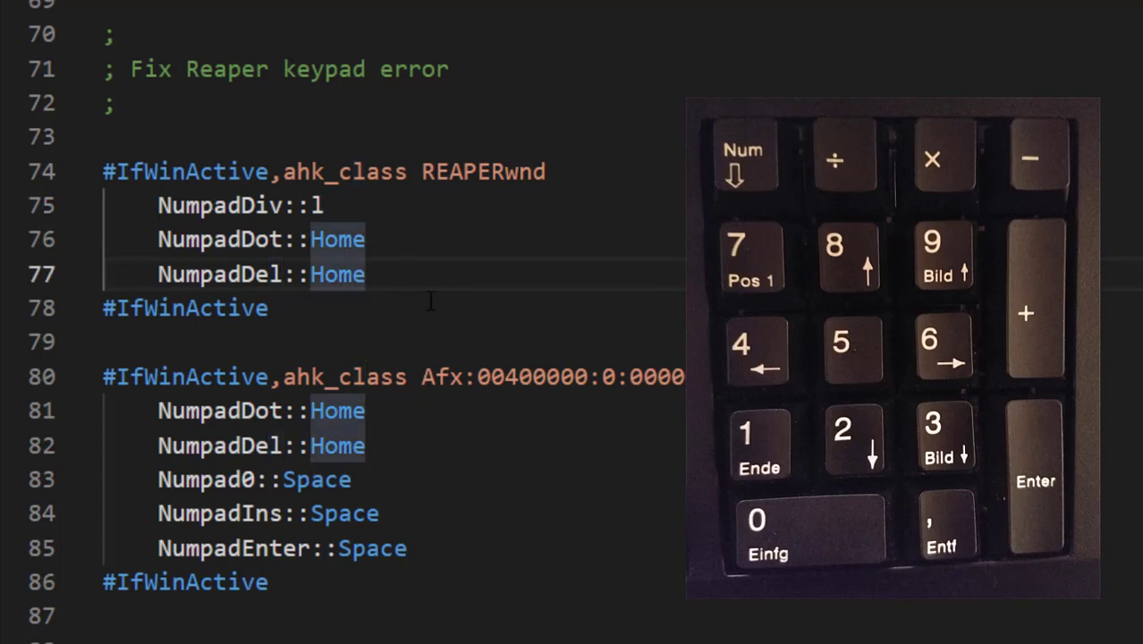
{"action": "scroll", "scroll_direction": "down", "scroll_amount": 3}
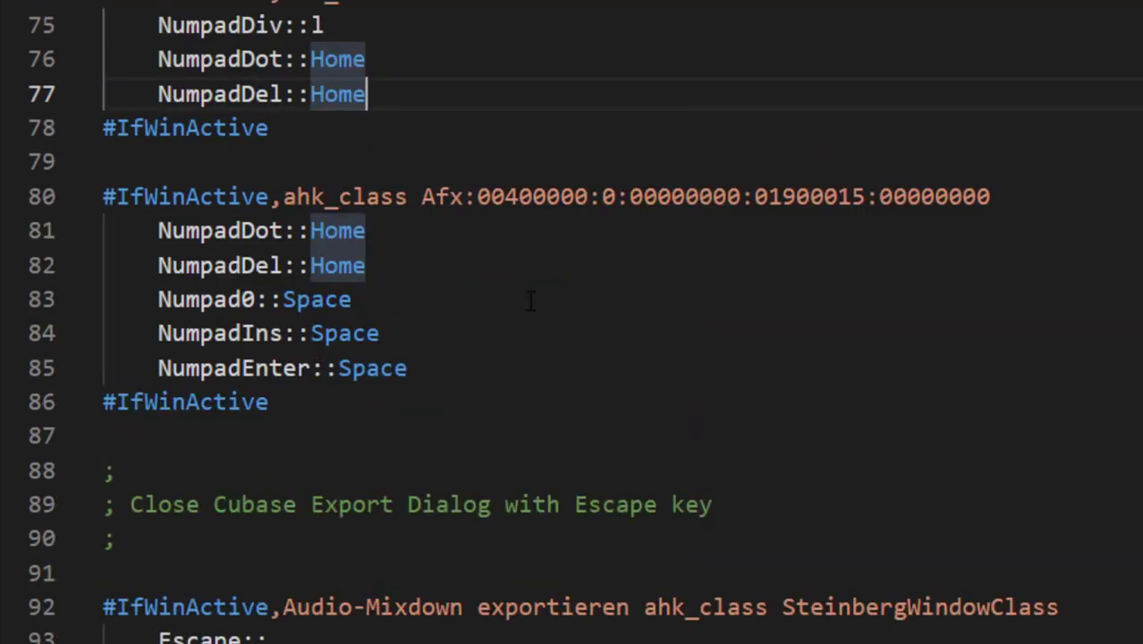
{"action": "scroll", "scroll_direction": "down", "scroll_amount": 3}
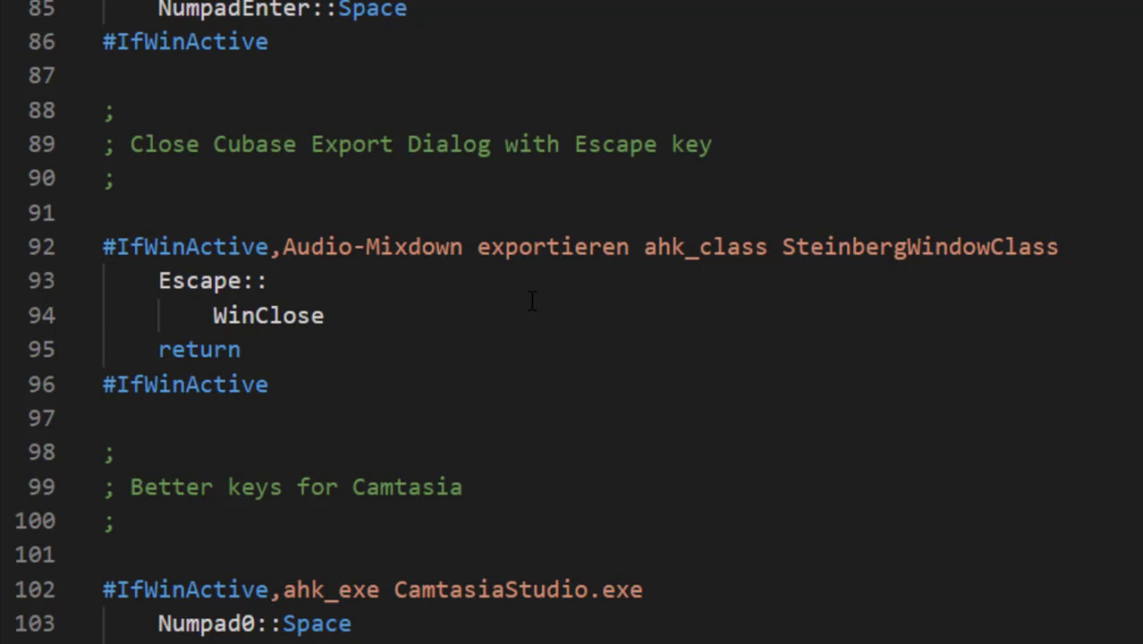
{"action": "mouse_move", "coordinate": [531, 370]}
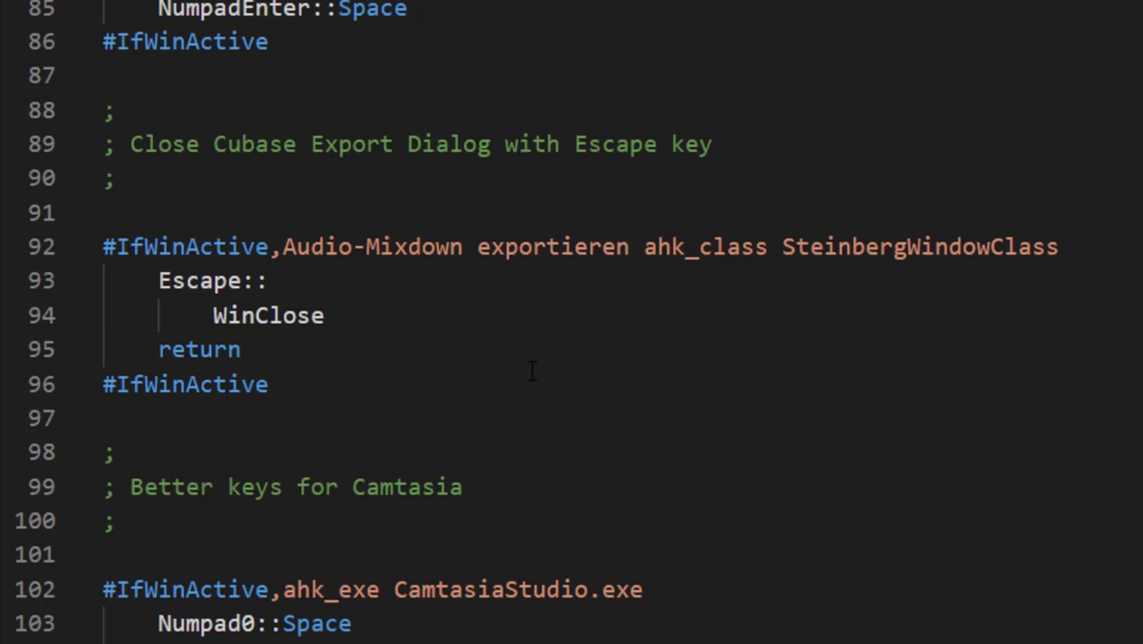
{"action": "scroll", "scroll_direction": "down", "scroll_amount": 3}
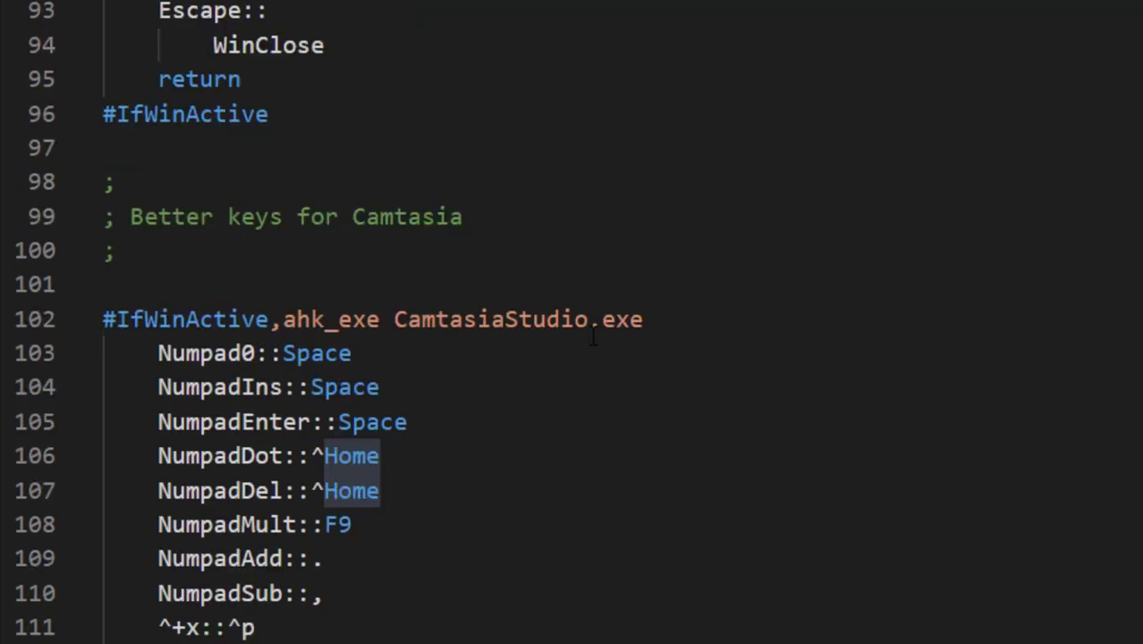
{"action": "scroll", "scroll_direction": "down", "scroll_amount": 3}
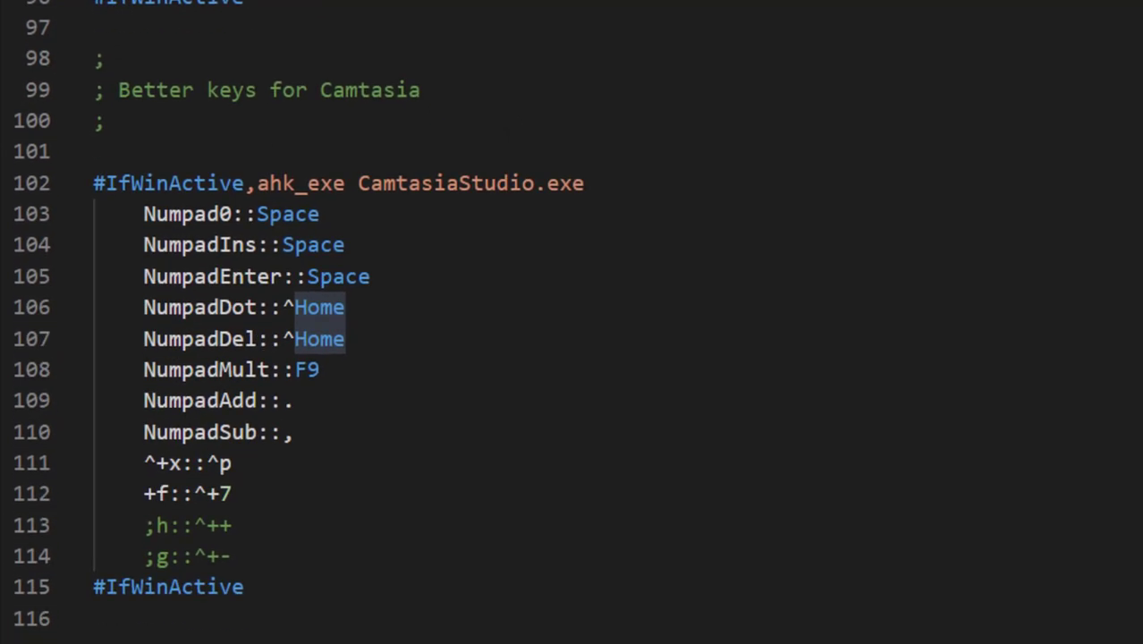
{"action": "mouse_move", "coordinate": [910, 444]}
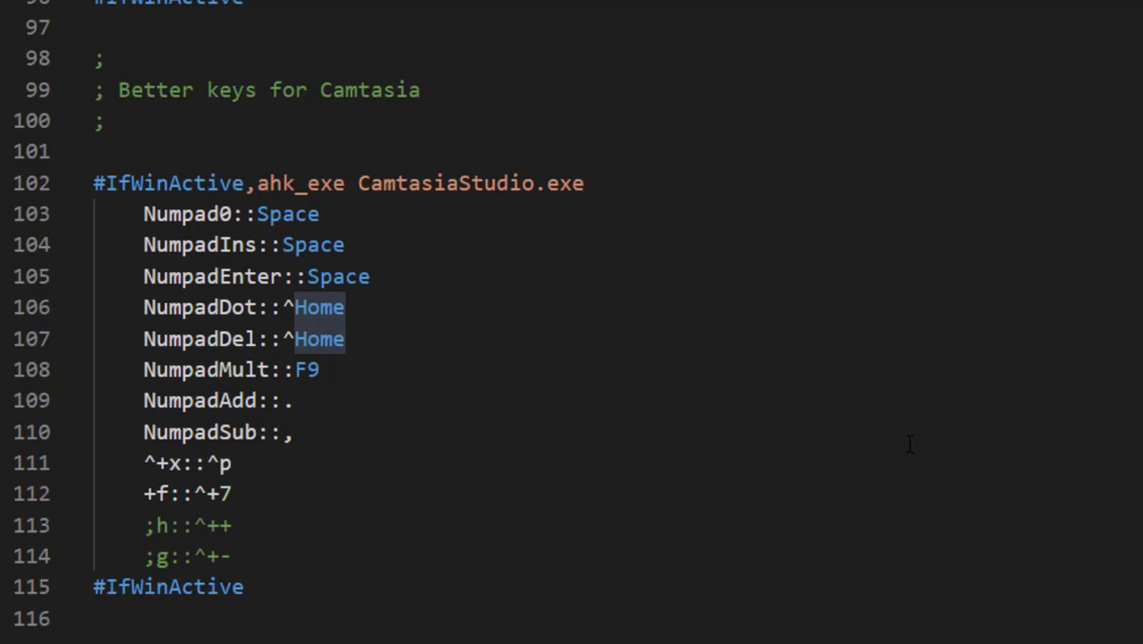
{"action": "mouse_move", "coordinate": [907, 444]}
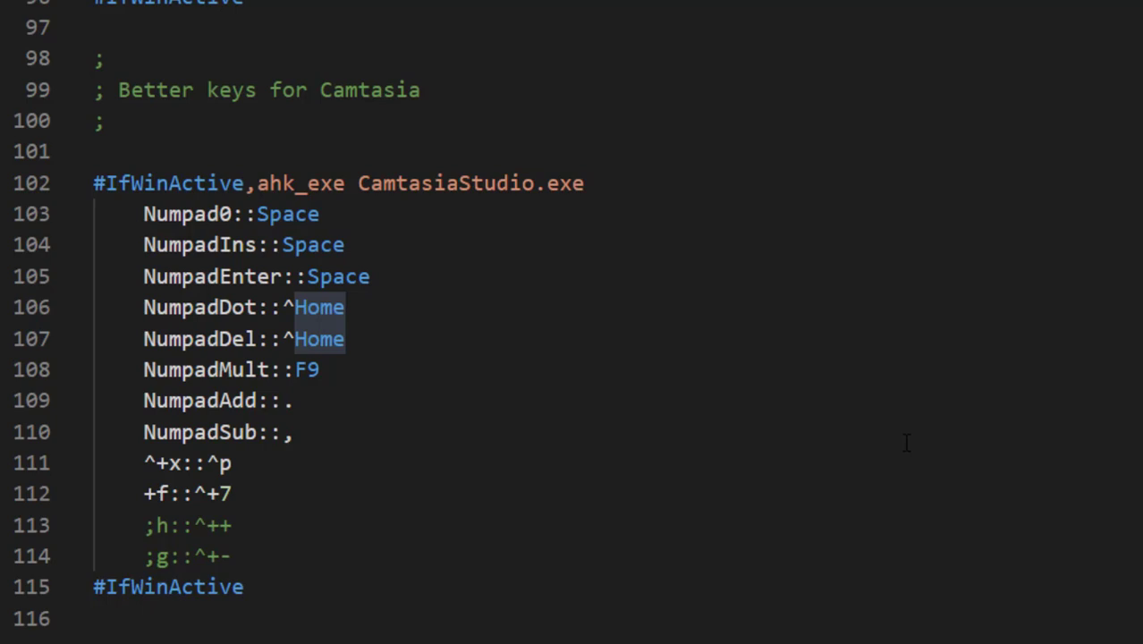
{"action": "mouse_move", "coordinate": [463, 394]}
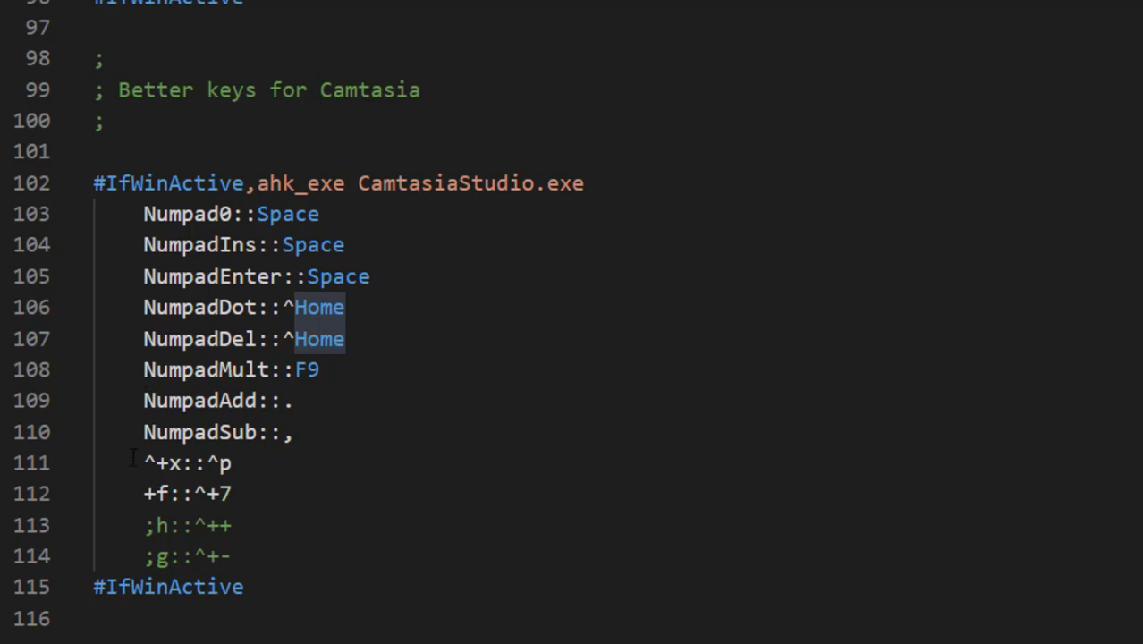
{"action": "mouse_move", "coordinate": [386, 464]}
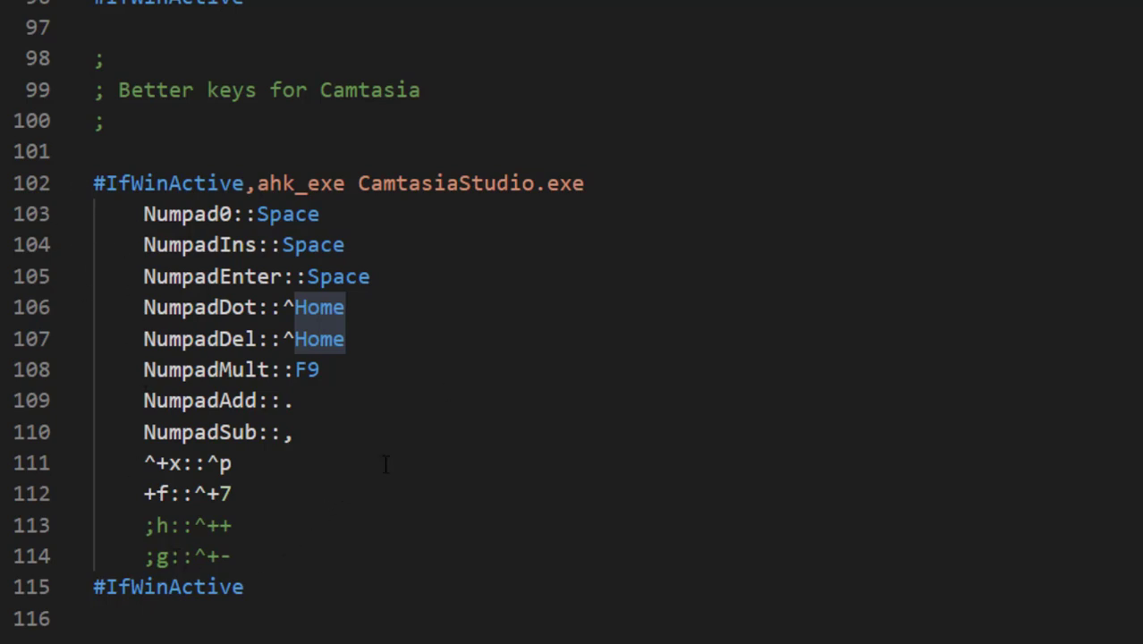
{"action": "mouse_move", "coordinate": [626, 325]}
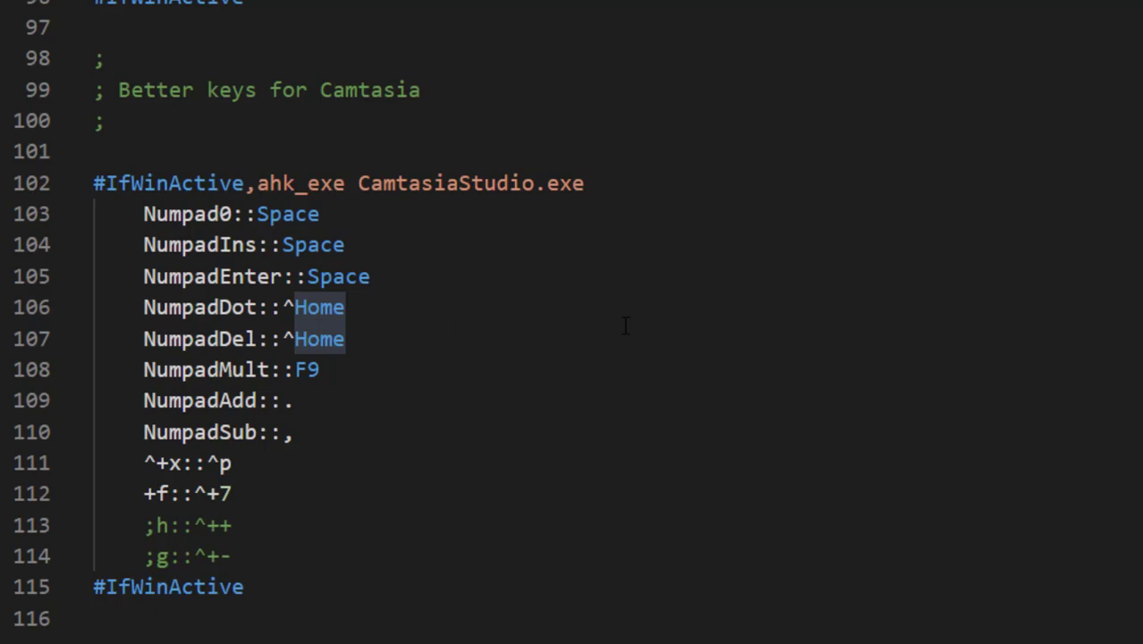
{"action": "mouse_move", "coordinate": [554, 368]}
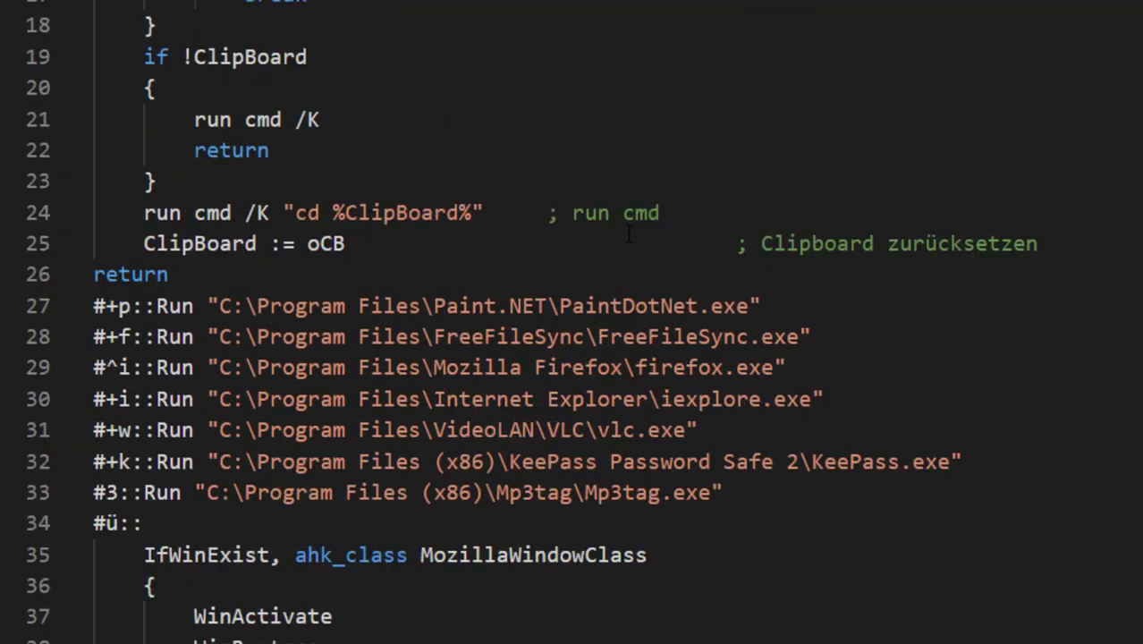
{"action": "scroll", "scroll_direction": "down", "scroll_amount": 3}
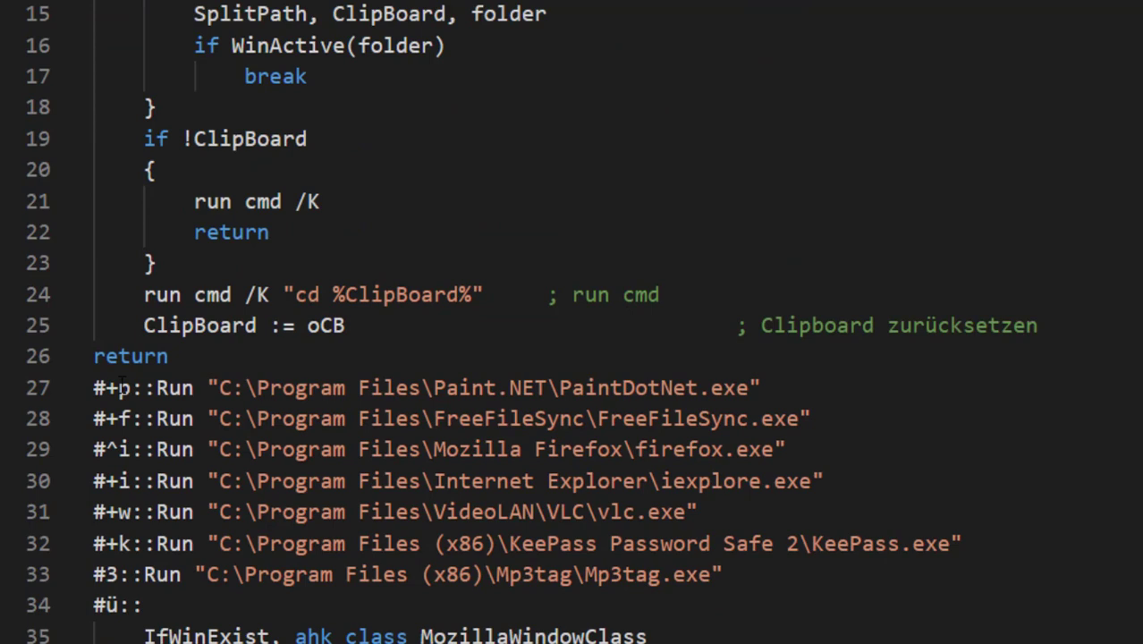